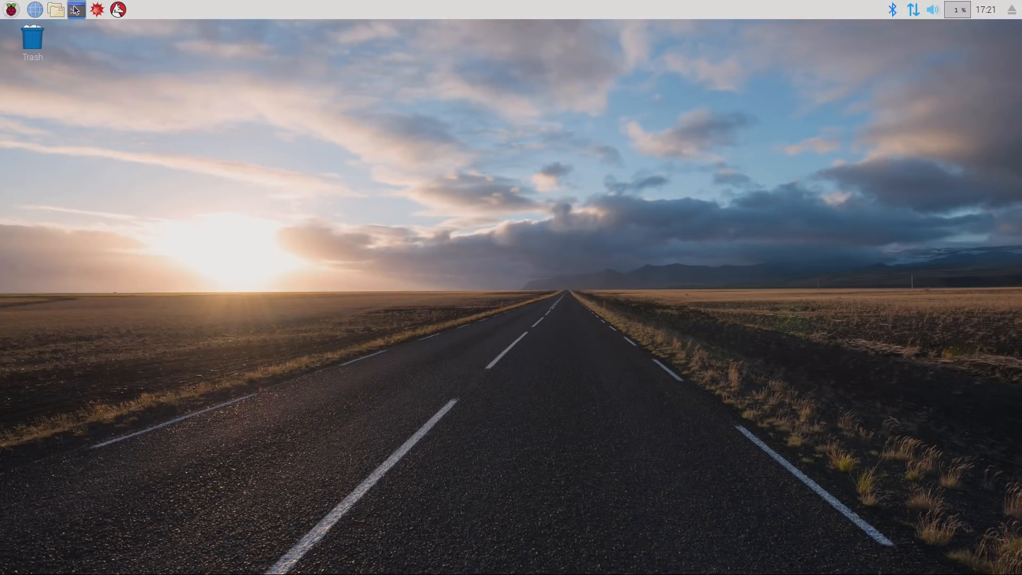
Launch MATE Terminal from the Applications menu's System Tools.
left_click(76, 10)
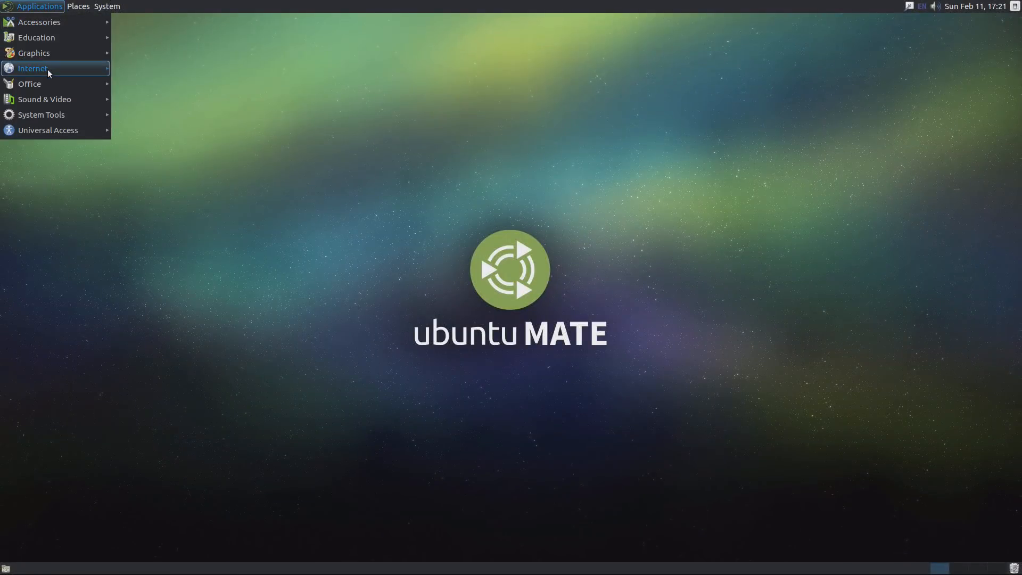
mouse_move(41, 116)
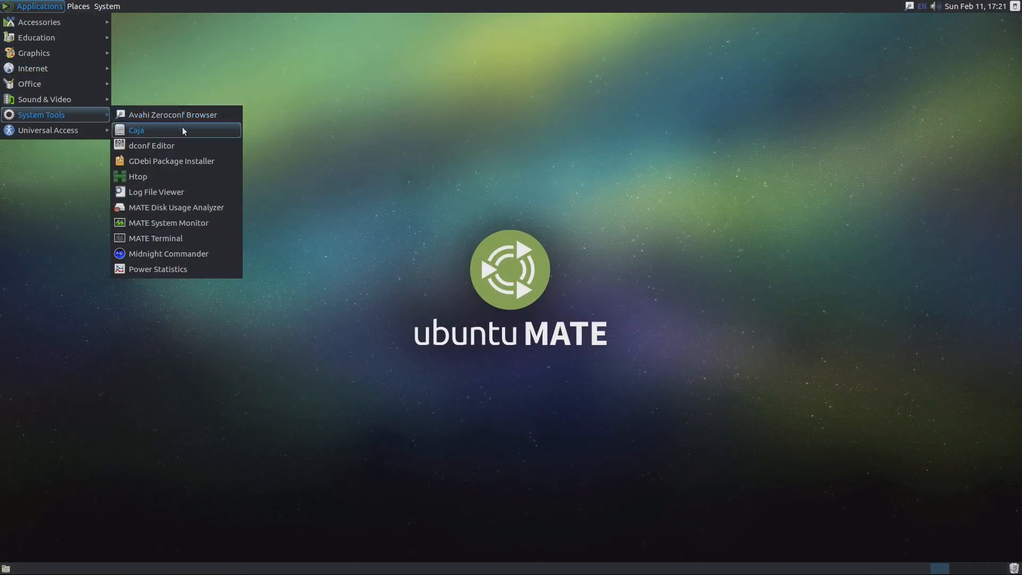
left_click(155, 238)
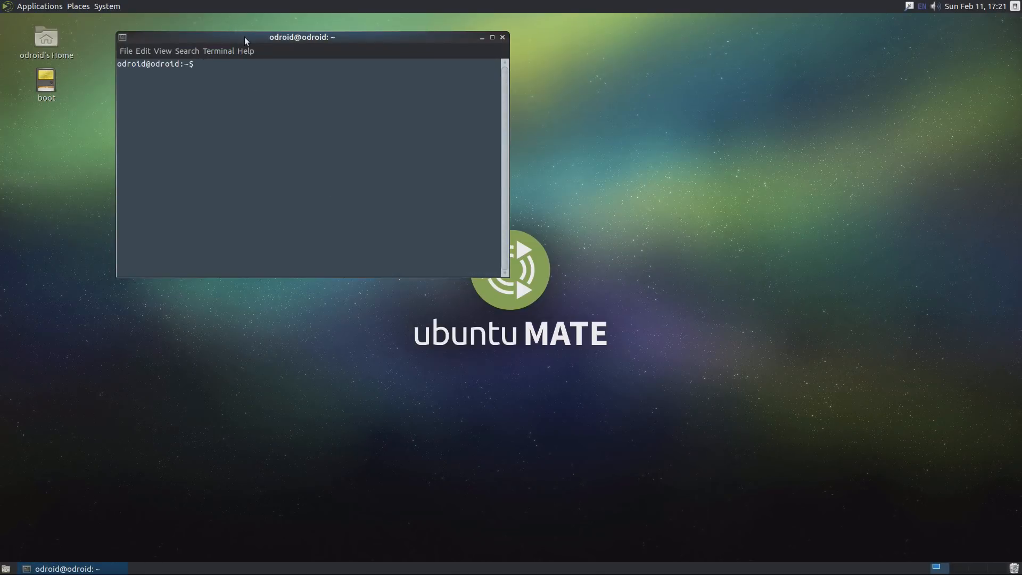
Move the terminal toward screen centre and run htop to show live CPU, memory and processes.
left_click_drag(247, 38, 404, 53)
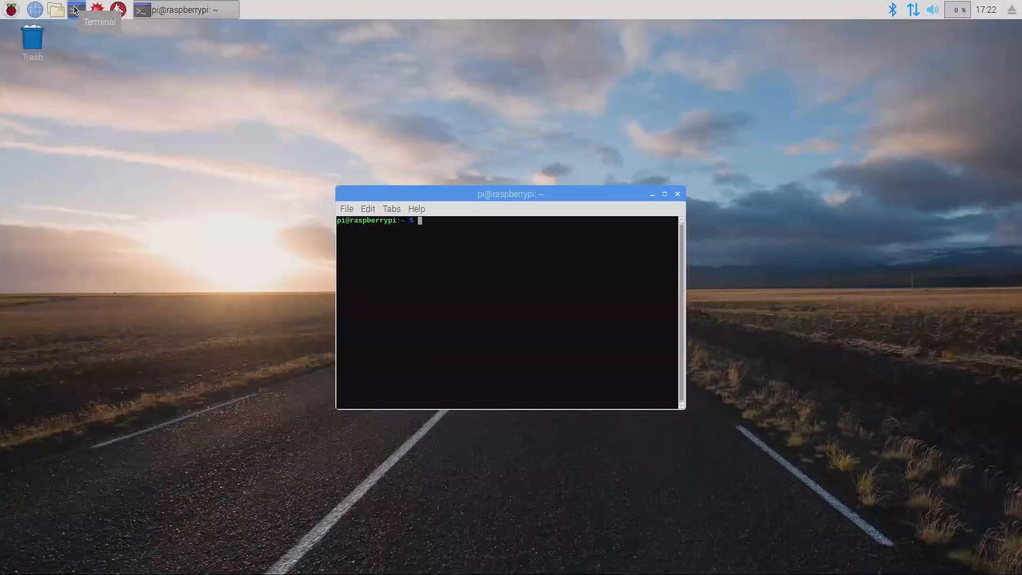
type("htop")
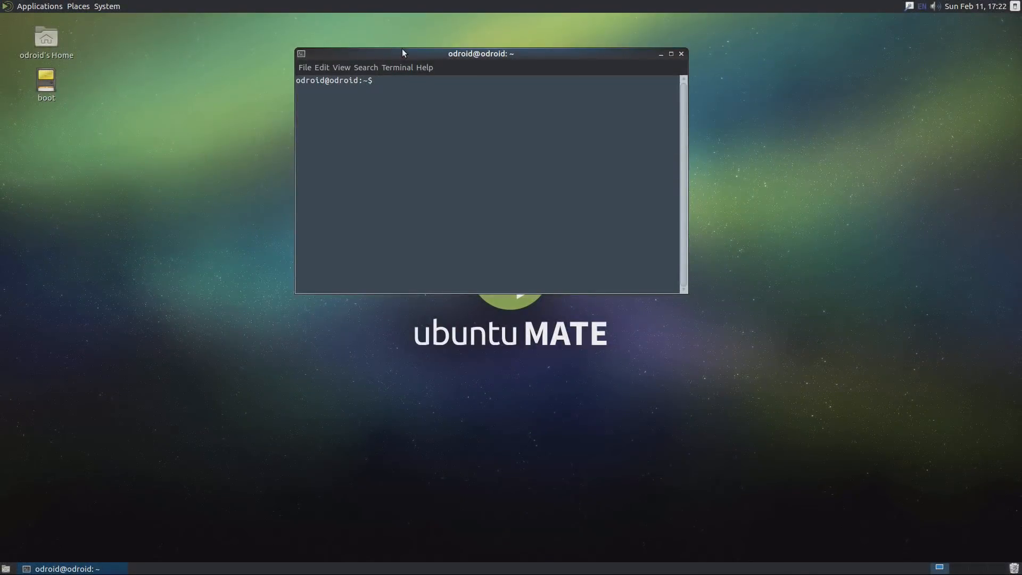
type("htop")
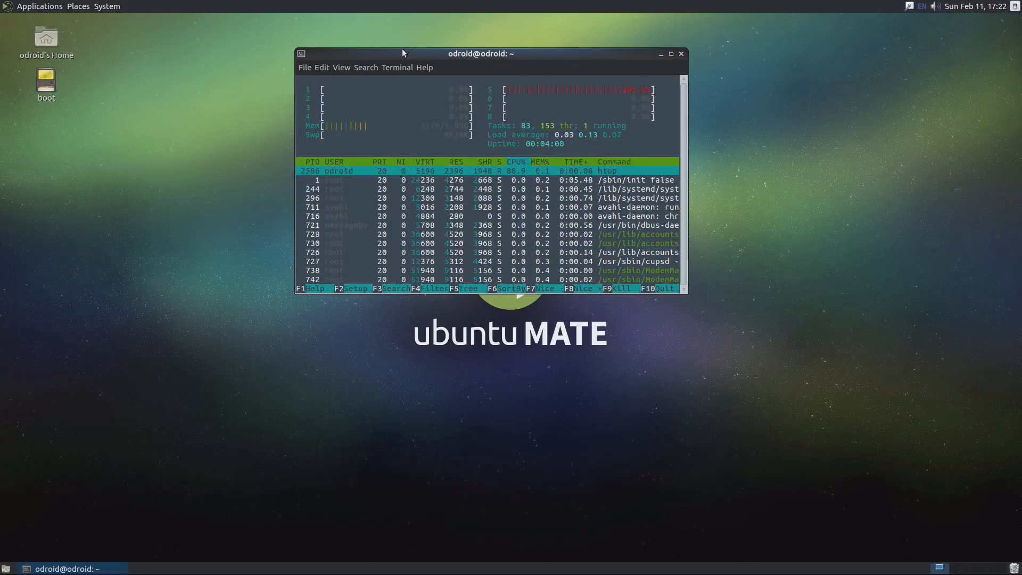